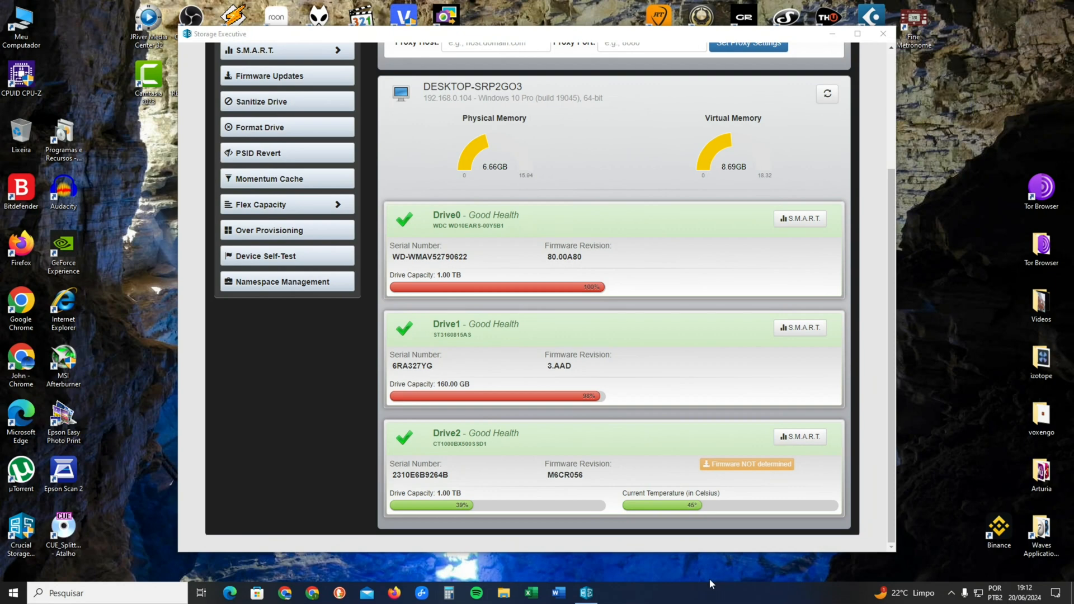
{"action": "mouse_move", "coordinate": [401, 325]}
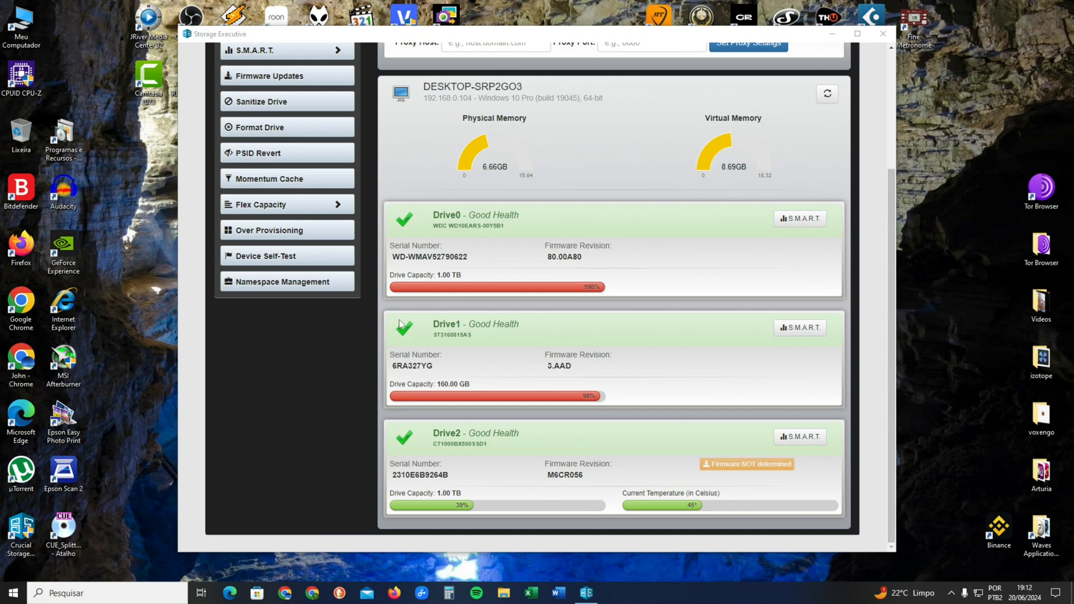
{"action": "mouse_move", "coordinate": [364, 40]}
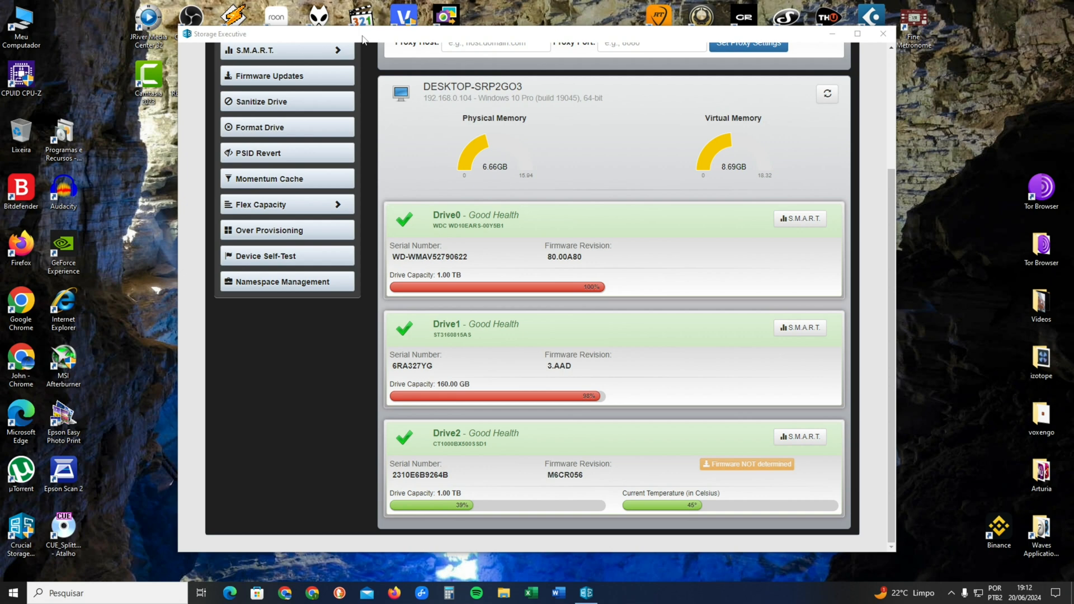
{"action": "mouse_move", "coordinate": [728, 496]}
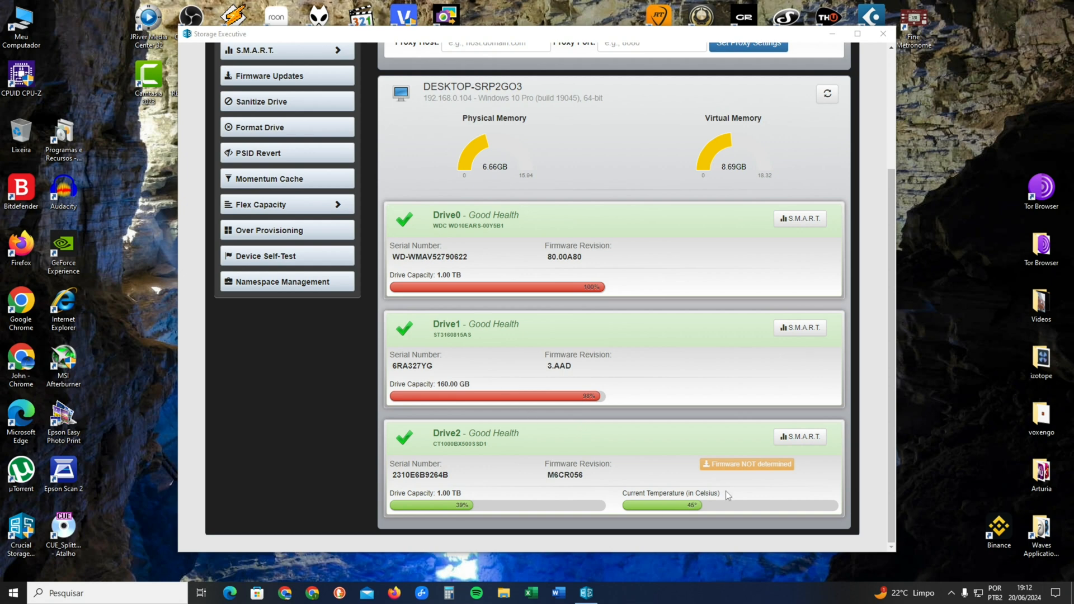
{"action": "mouse_move", "coordinate": [714, 476]}
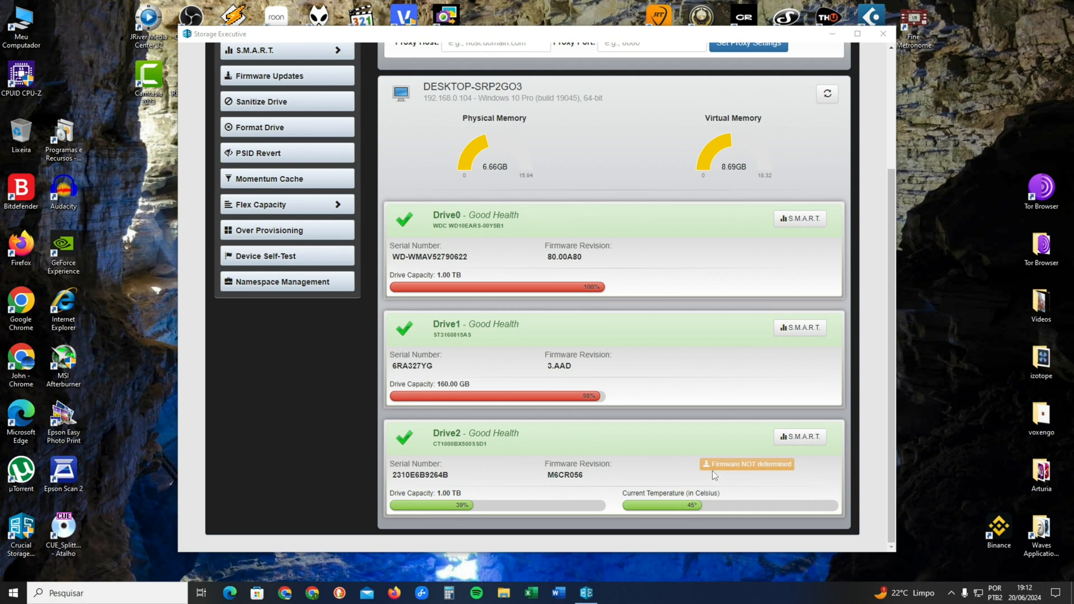
{"action": "mouse_move", "coordinate": [735, 494]}
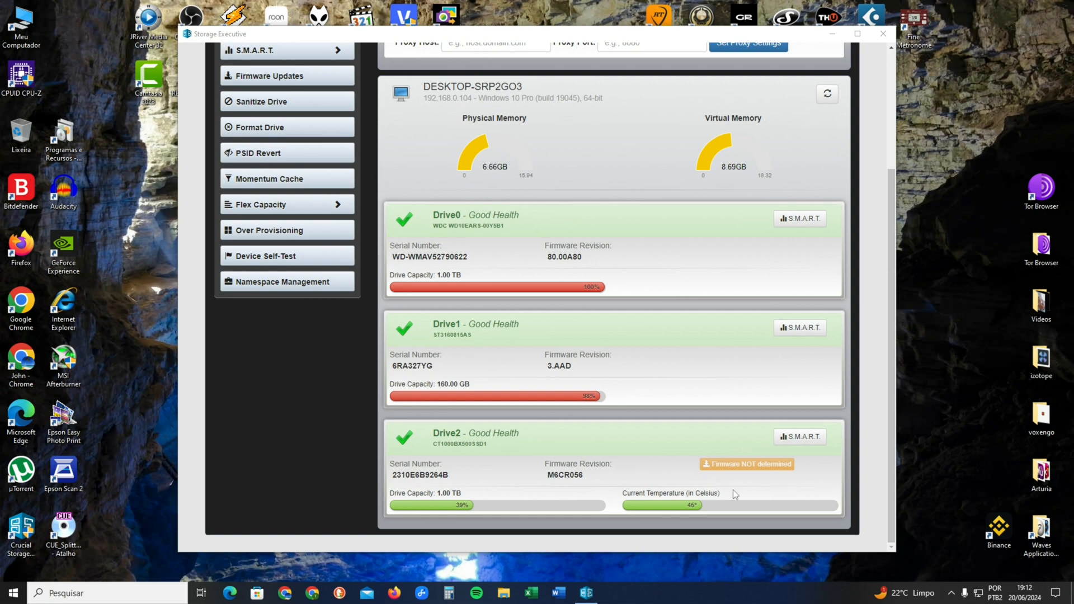
{"action": "mouse_move", "coordinate": [768, 486]}
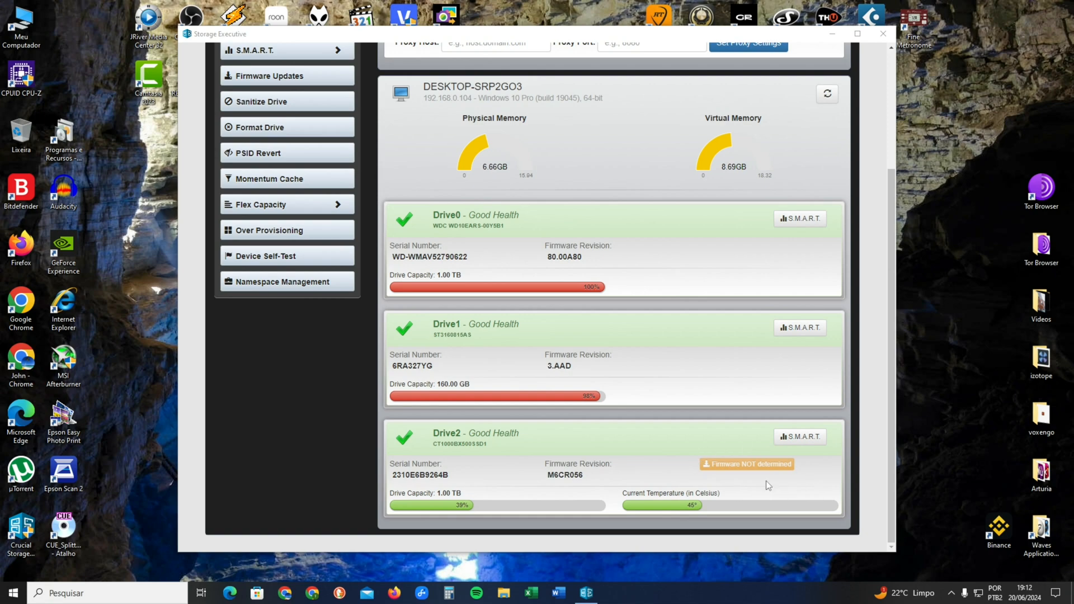
{"action": "mouse_move", "coordinate": [607, 403]}
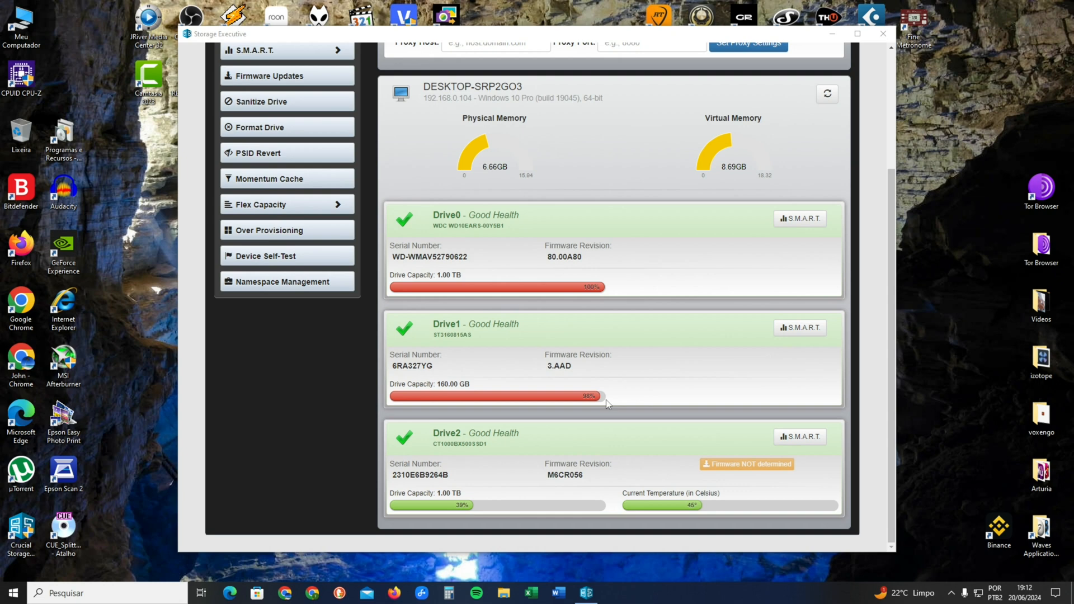
{"action": "mouse_move", "coordinate": [728, 474]}
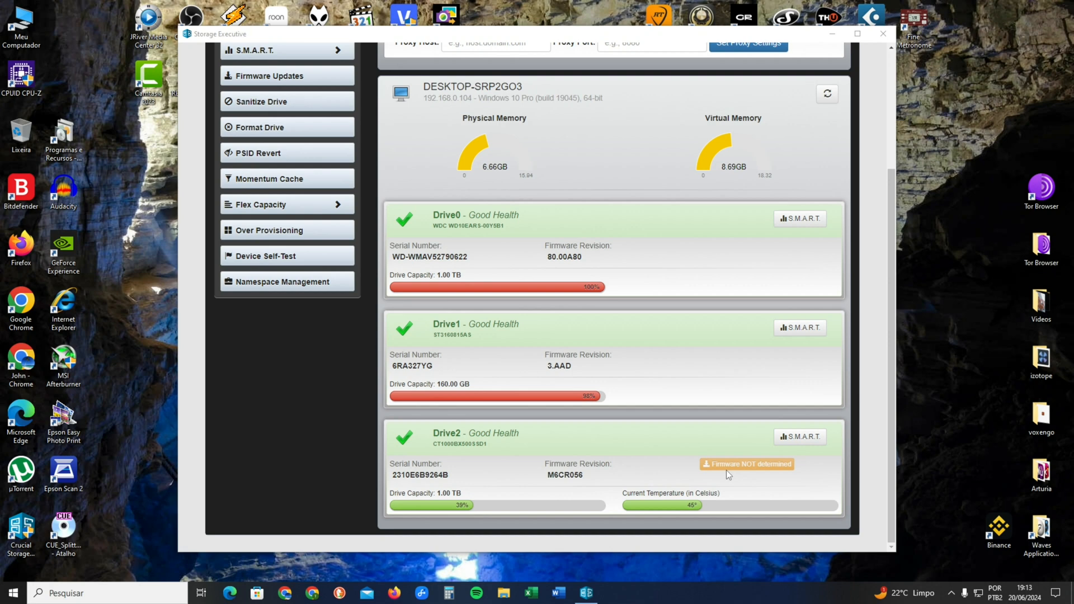
{"action": "mouse_move", "coordinate": [717, 469]}
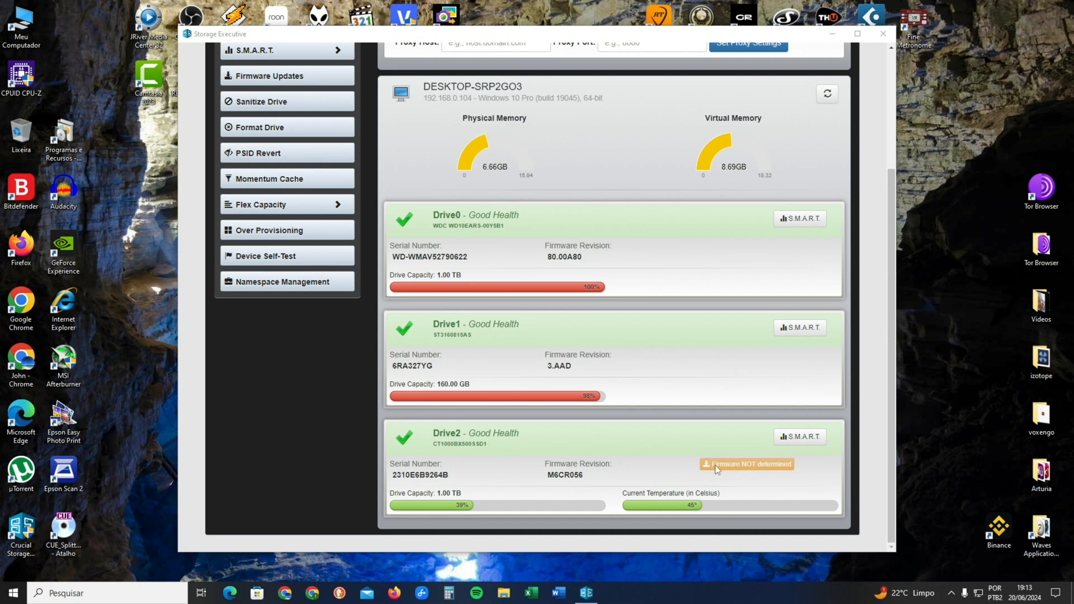
{"action": "mouse_move", "coordinate": [803, 481]}
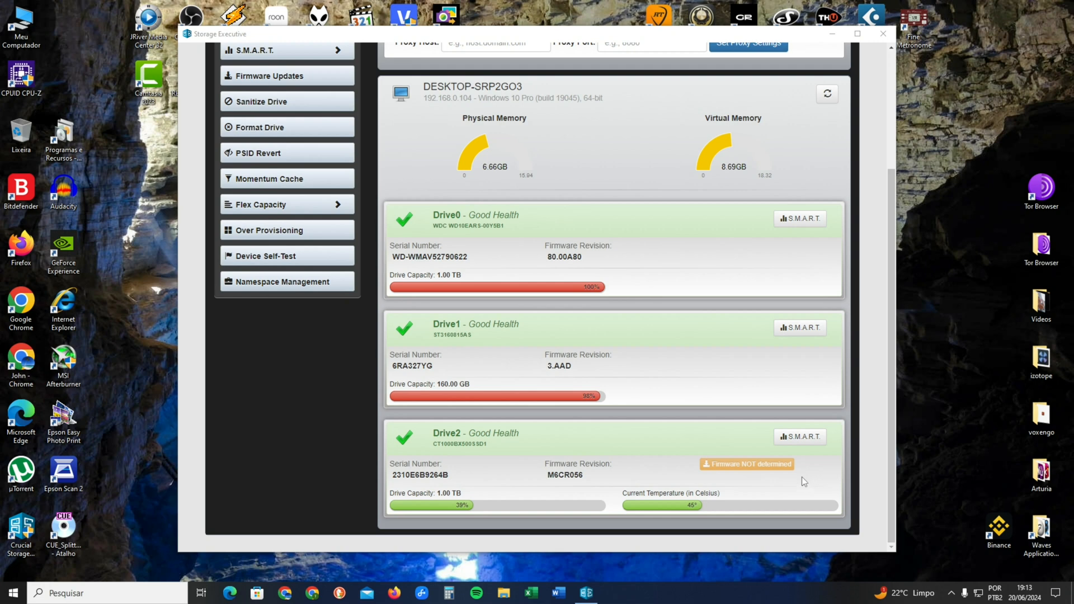
{"action": "mouse_move", "coordinate": [793, 491]}
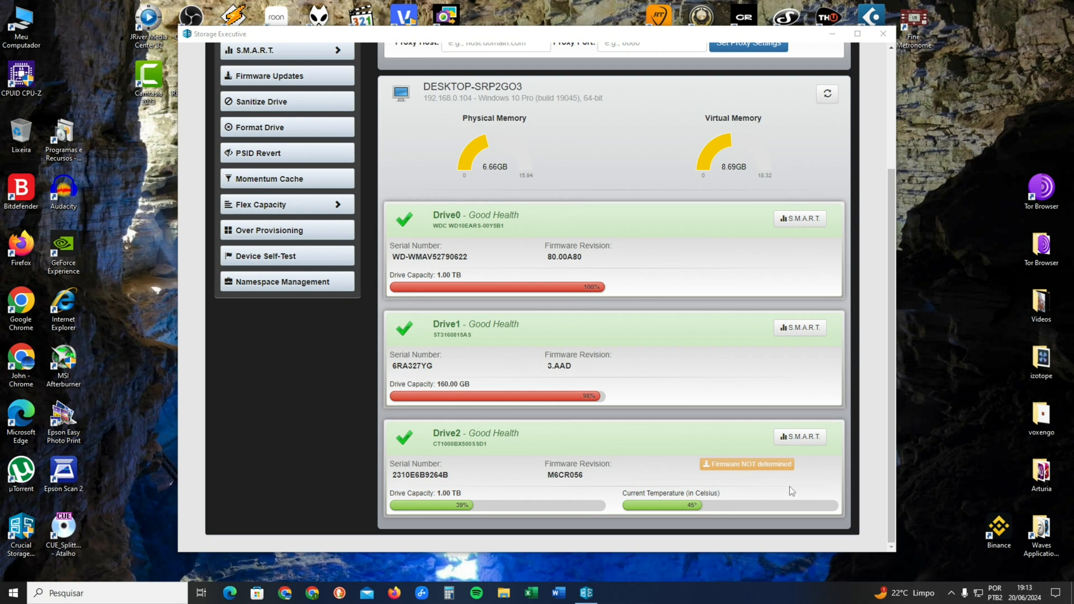
{"action": "mouse_move", "coordinate": [784, 497]}
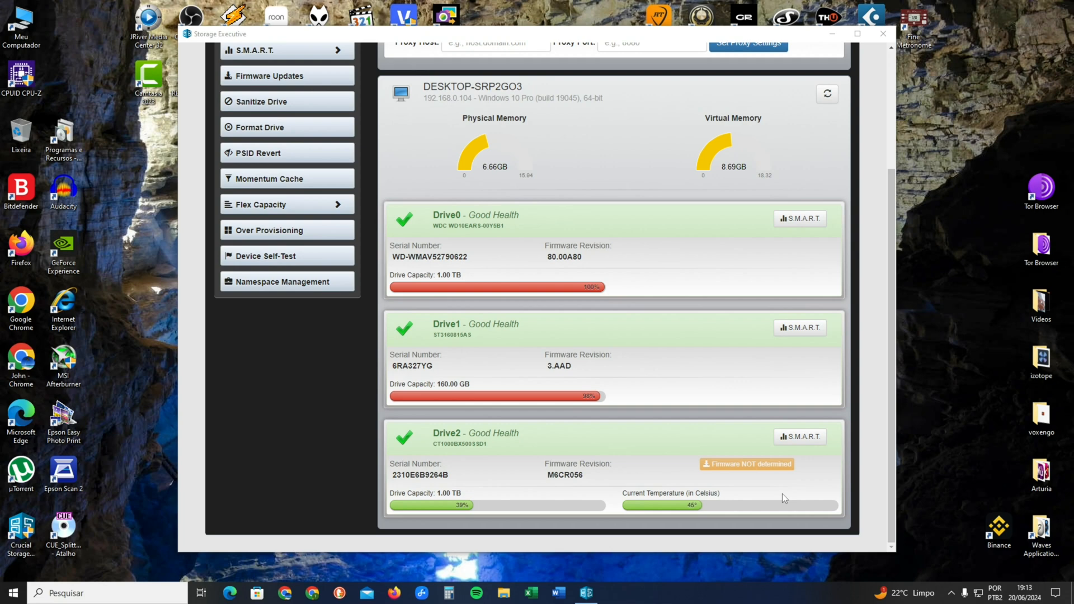
{"action": "mouse_move", "coordinate": [785, 498]}
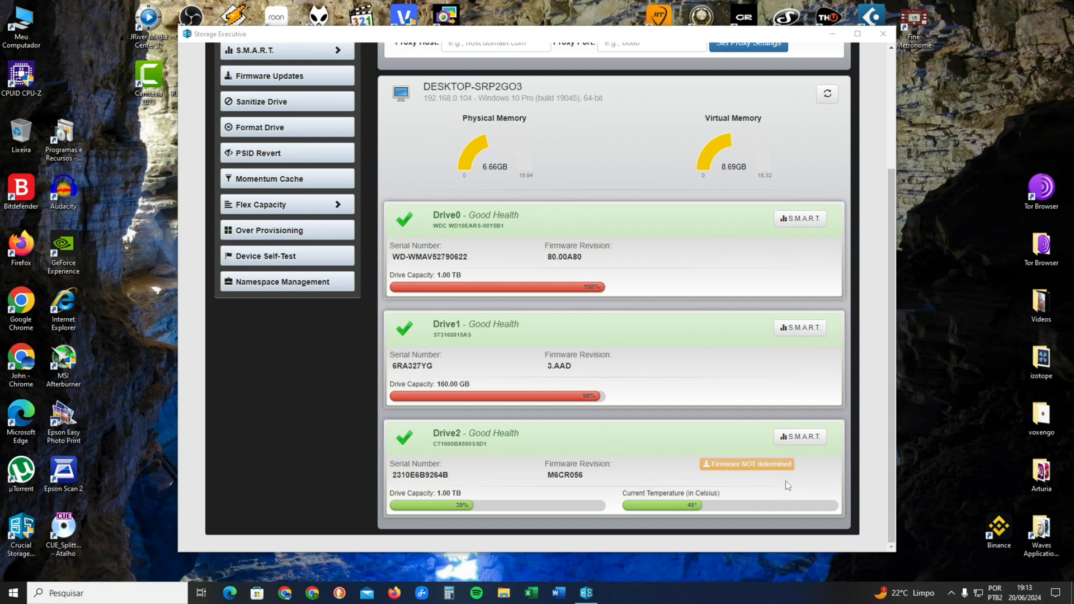
{"action": "mouse_move", "coordinate": [797, 489]}
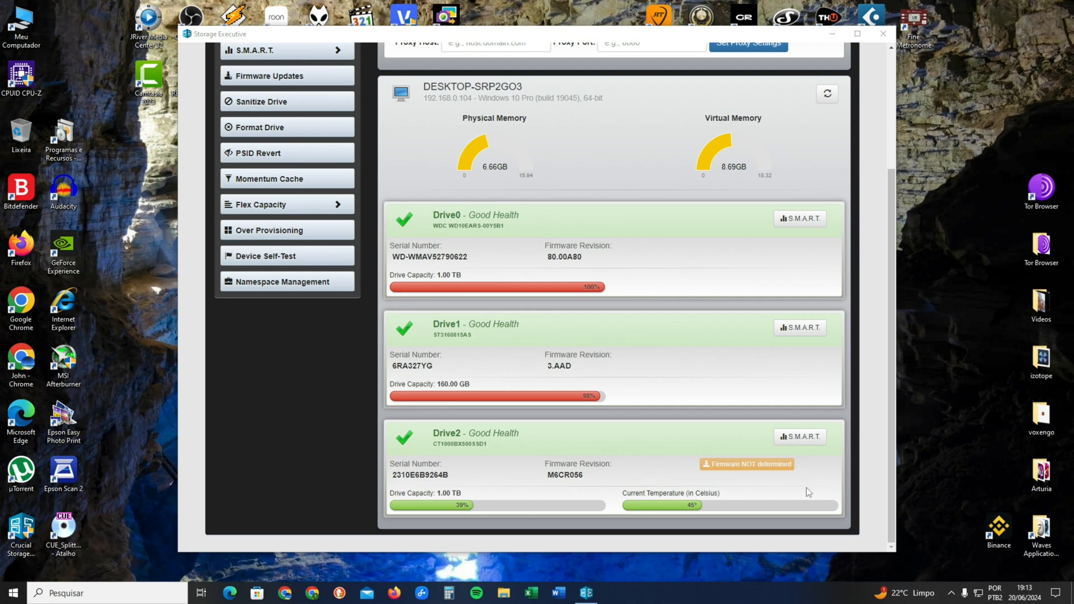
{"action": "mouse_move", "coordinate": [893, 494]}
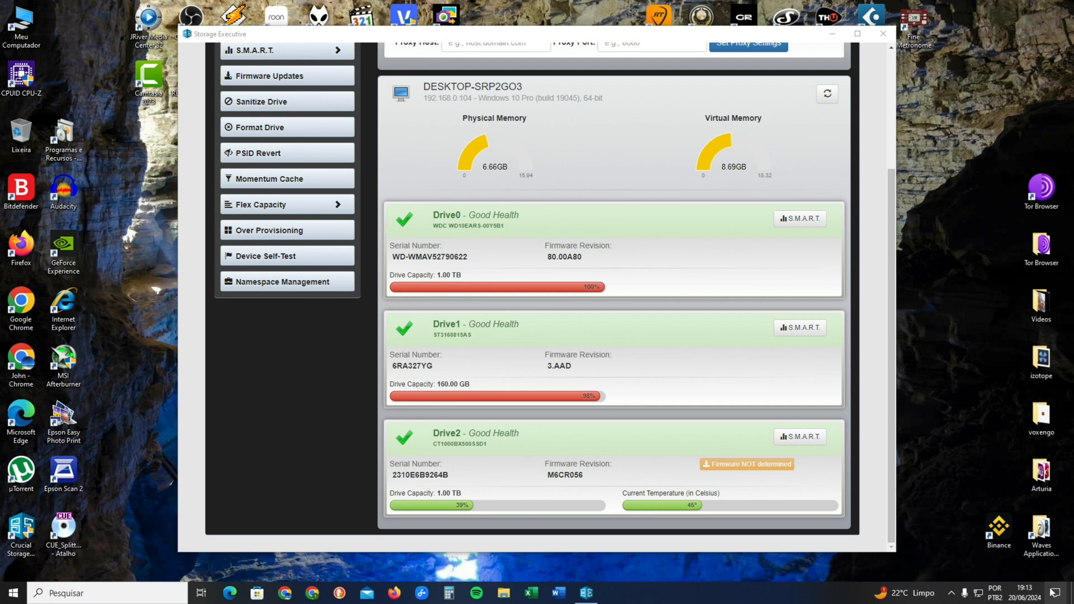
Reach the Windows date and time settings via the taskbar's 'Ajustar data/hora' option
{"action": "right_click", "coordinate": [1013, 589]}
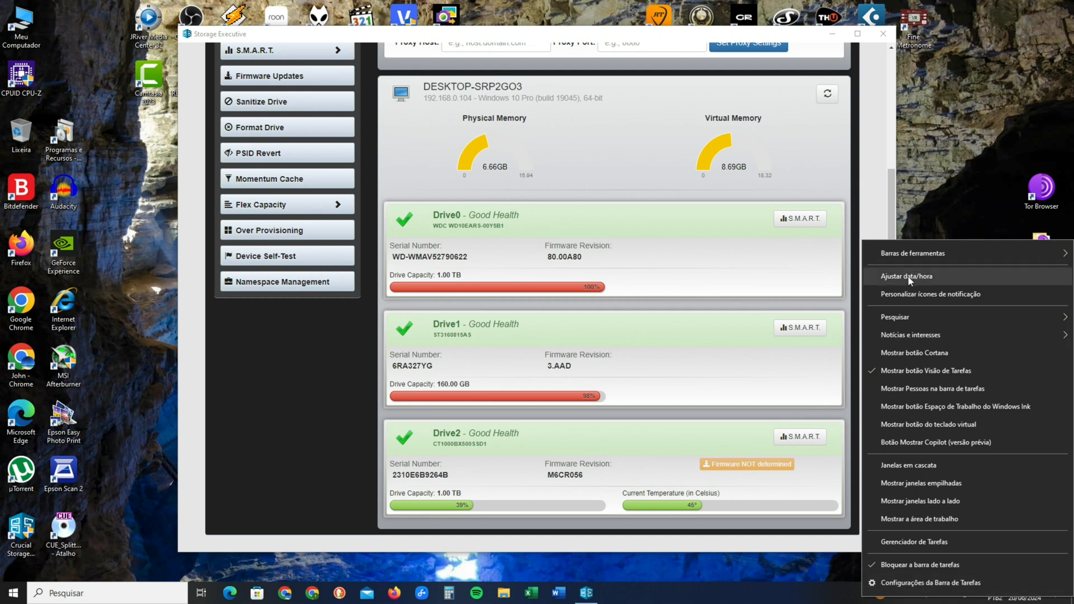
{"action": "left_click", "coordinate": [906, 276]}
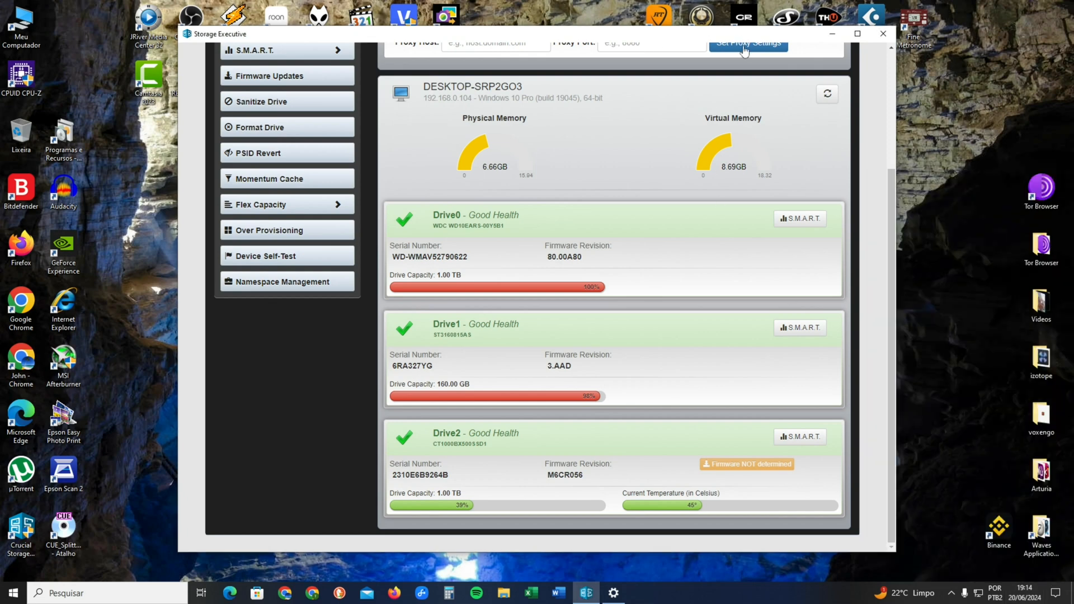
{"action": "mouse_move", "coordinate": [716, 455]}
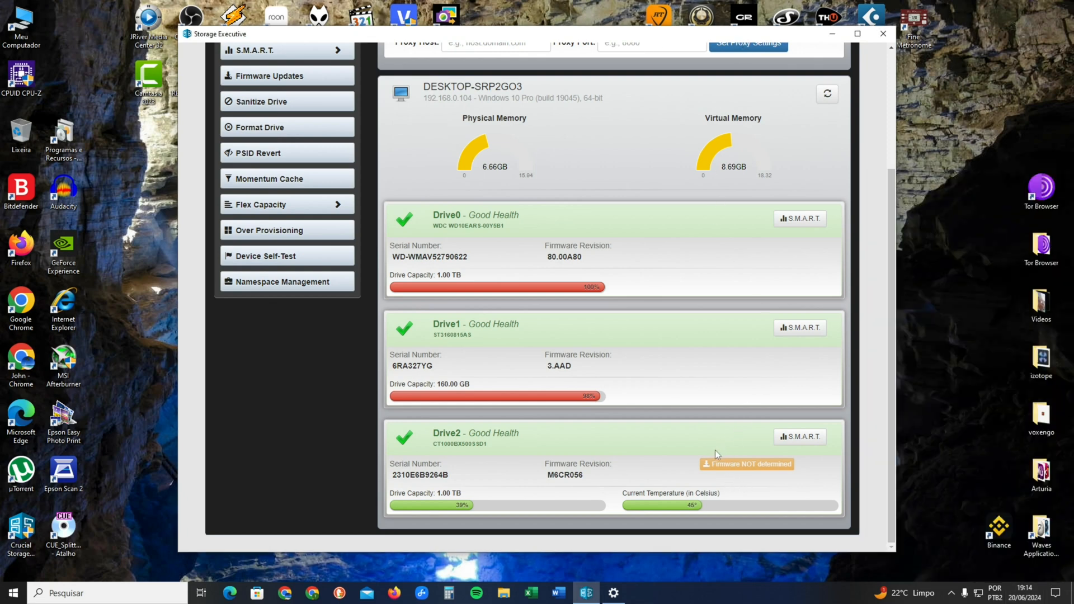
{"action": "mouse_move", "coordinate": [736, 458]}
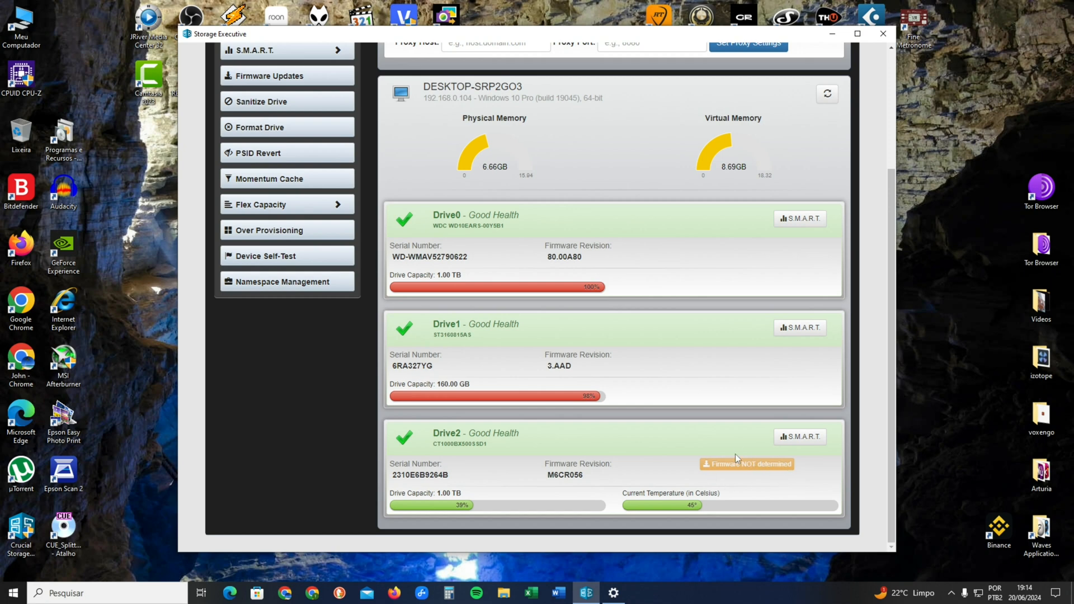
{"action": "mouse_move", "coordinate": [753, 474]}
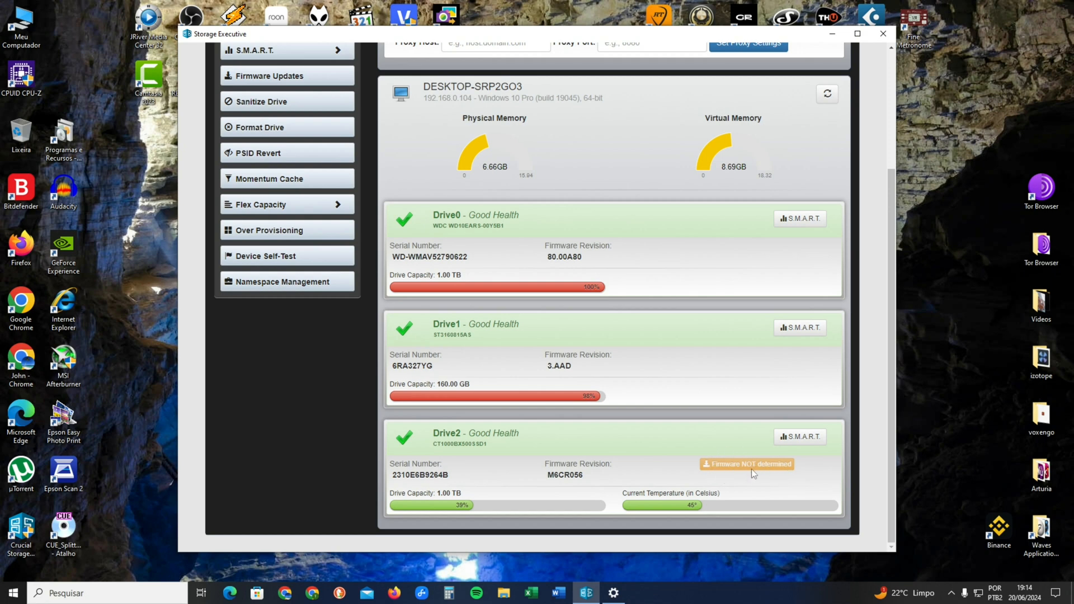
{"action": "mouse_move", "coordinate": [786, 476]}
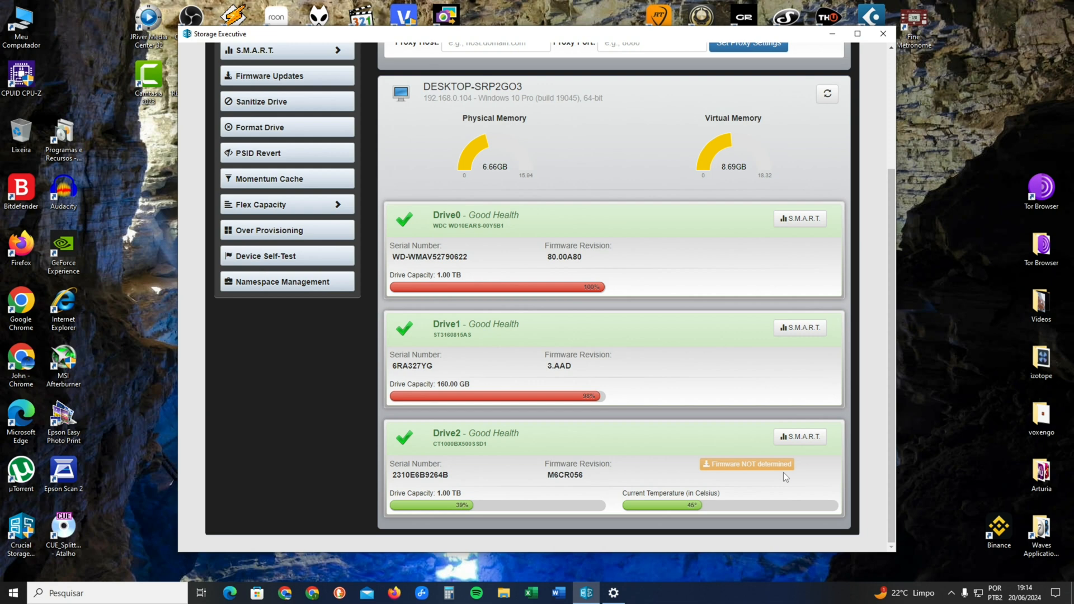
{"action": "mouse_move", "coordinate": [728, 487]}
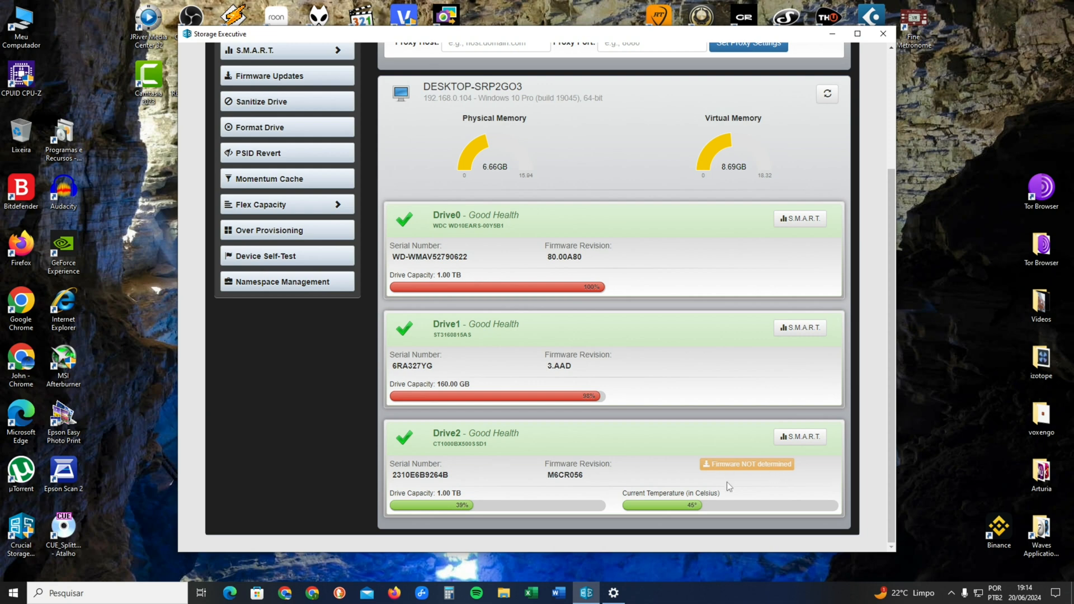
{"action": "mouse_move", "coordinate": [731, 487]}
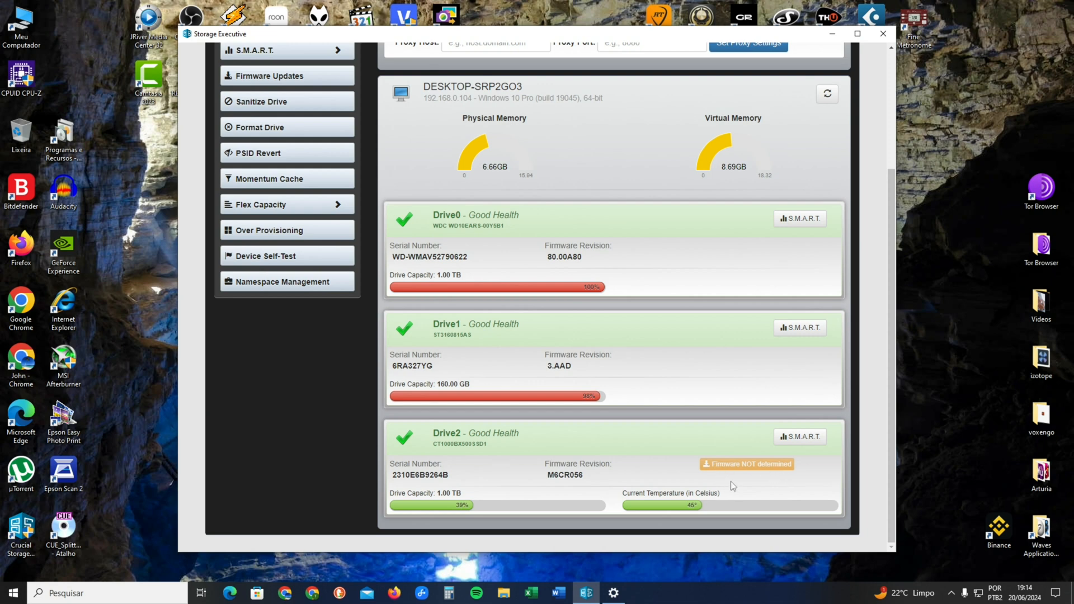
{"action": "mouse_move", "coordinate": [752, 480]}
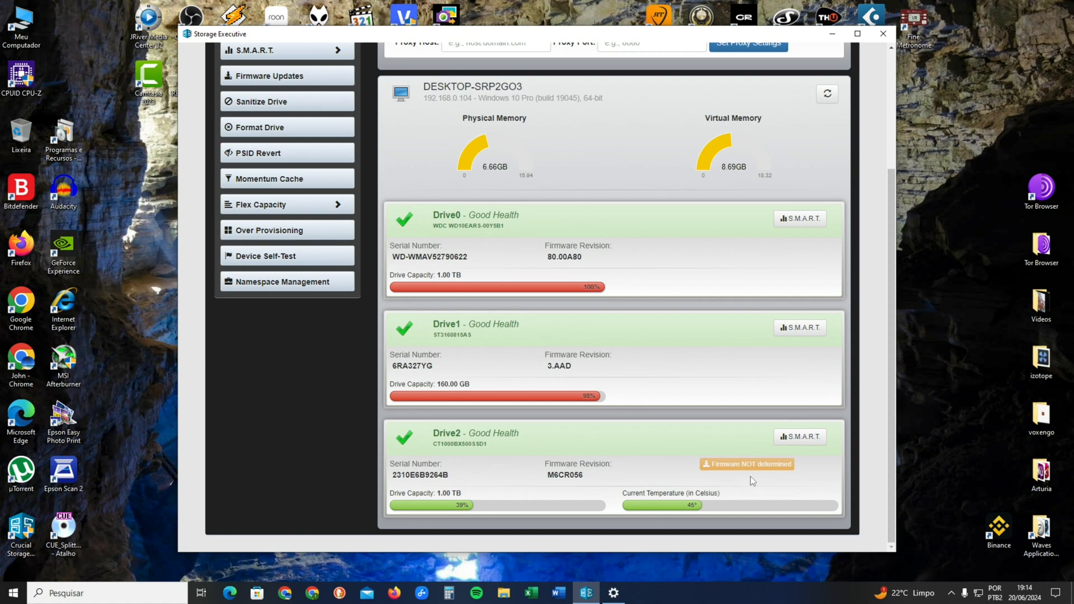
{"action": "mouse_move", "coordinate": [865, 48]}
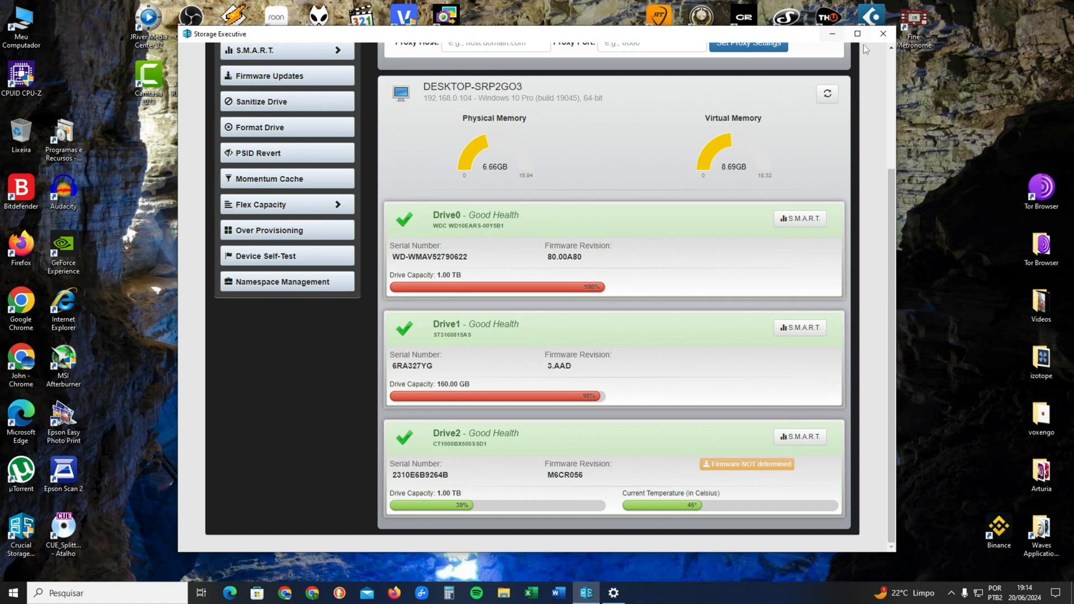